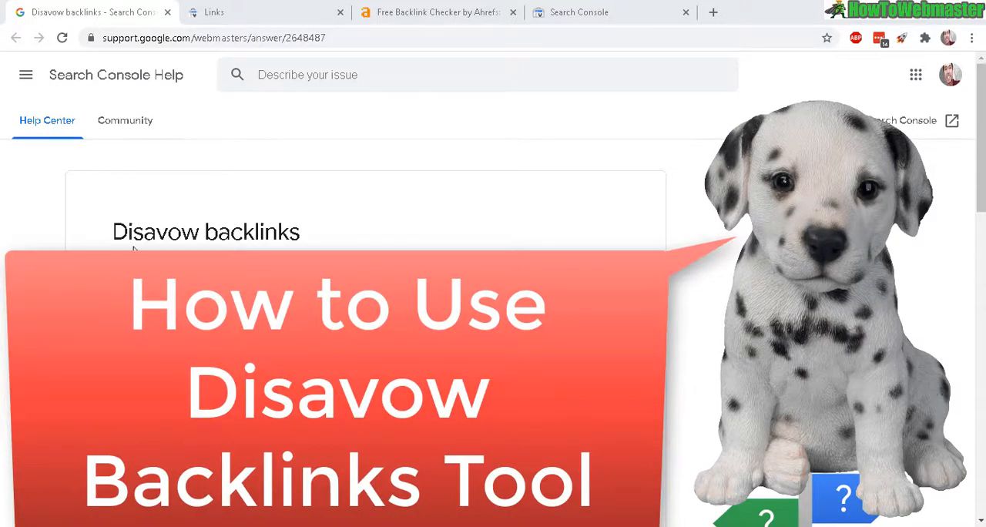
Step: Highlight the manual-action intro and example URLs, scrolling down to Step 2: Upload your list
double_click(156, 231)
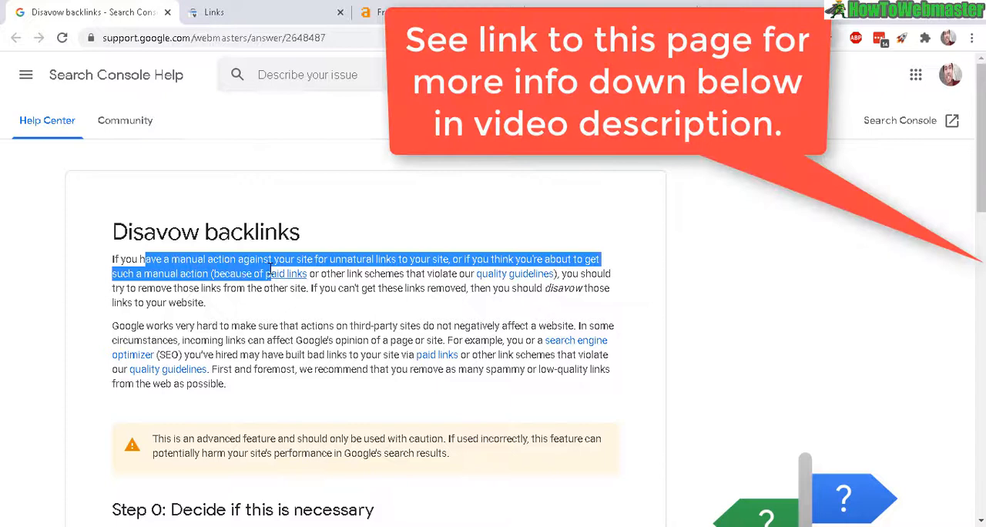
double_click(187, 259)
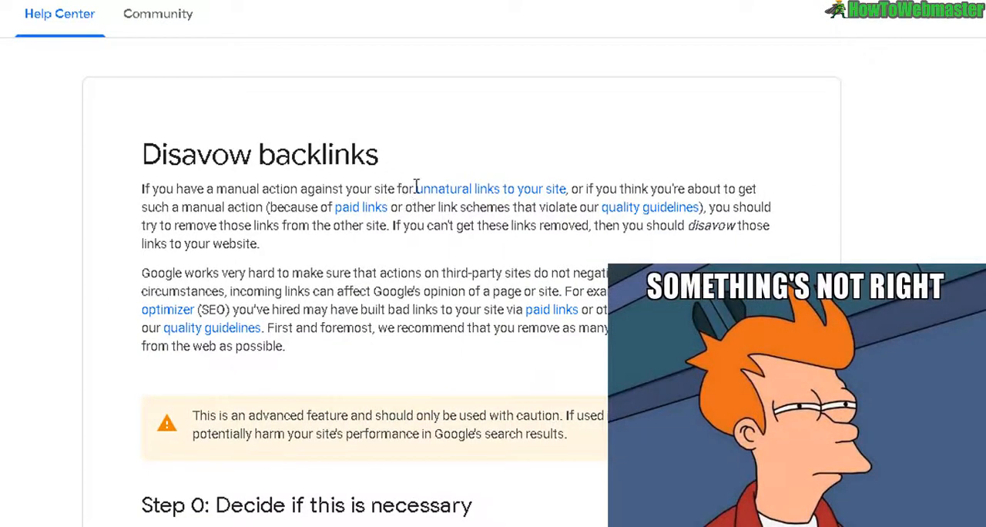
drag(414, 189, 569, 188)
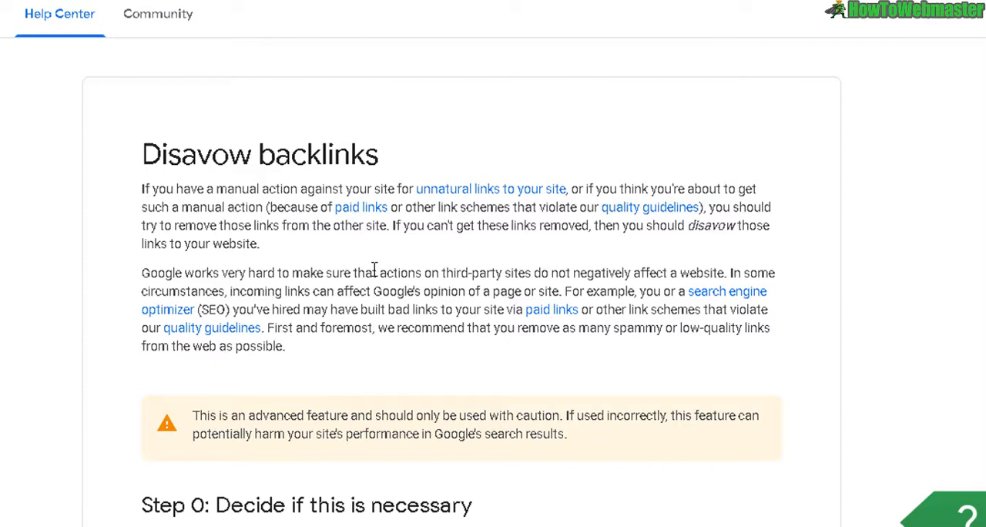
mouse_move(323, 268)
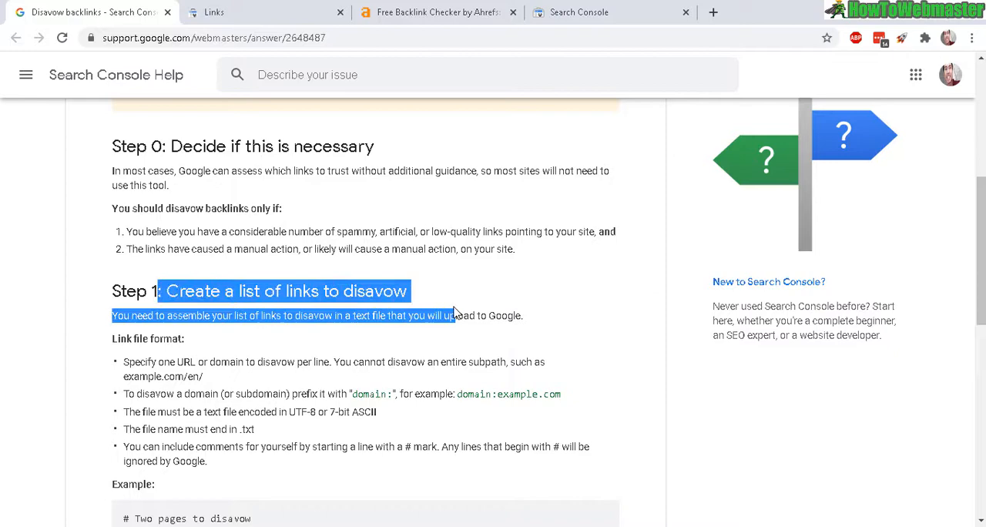
scroll(down, 3)
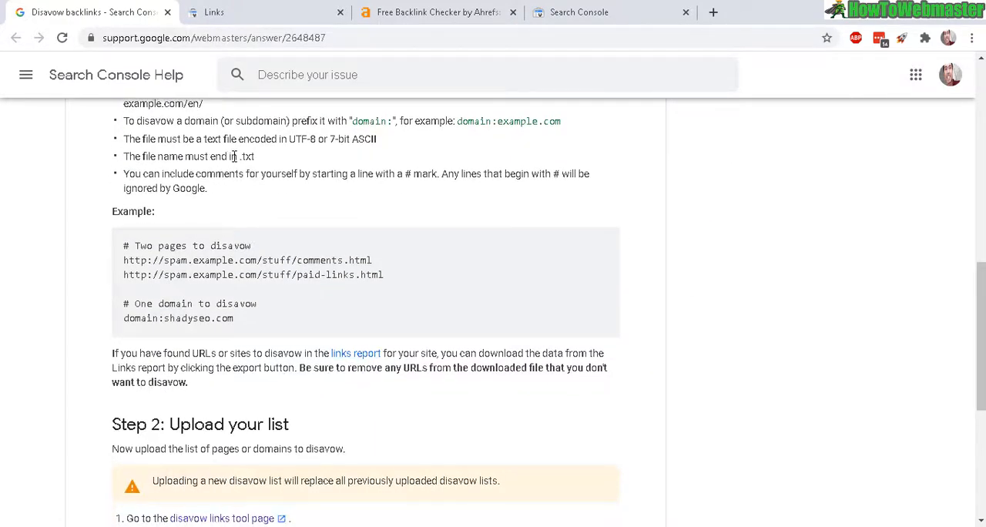
drag(123, 260, 384, 275)
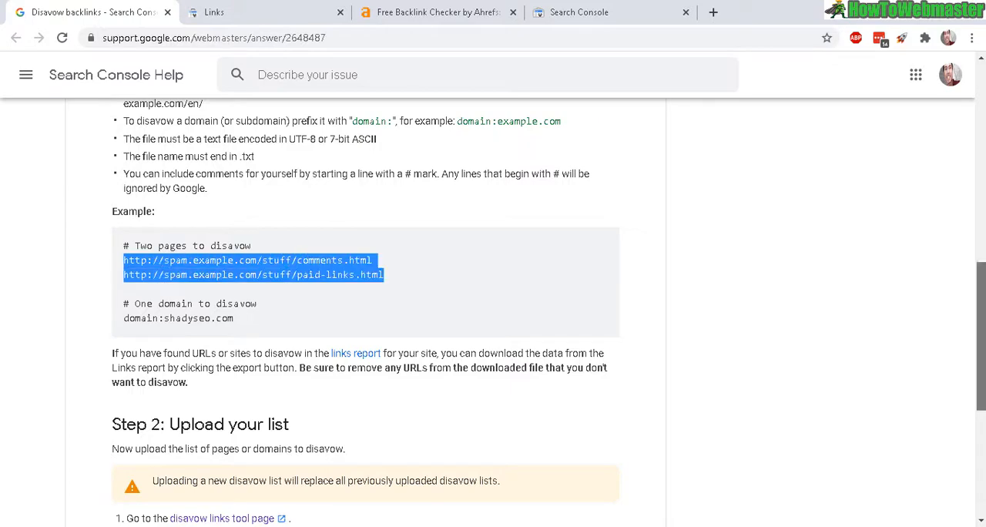
click(133, 303)
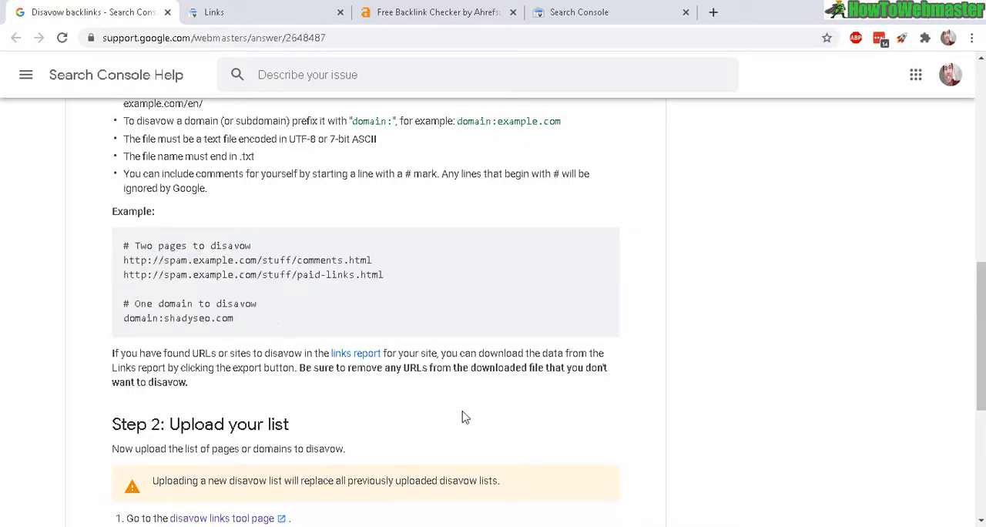
scroll(down, 3)
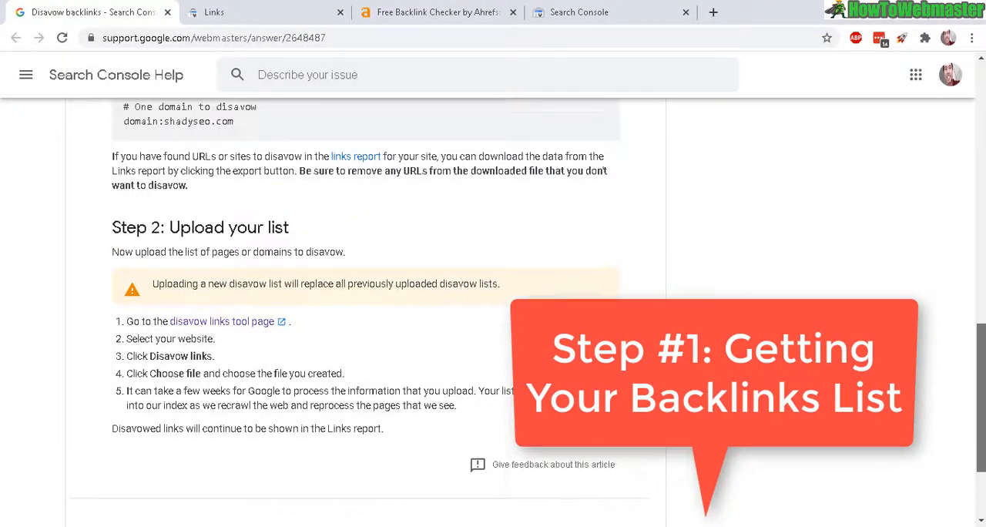
Step: Export the Latest links list of external links from the Links report
click(215, 12)
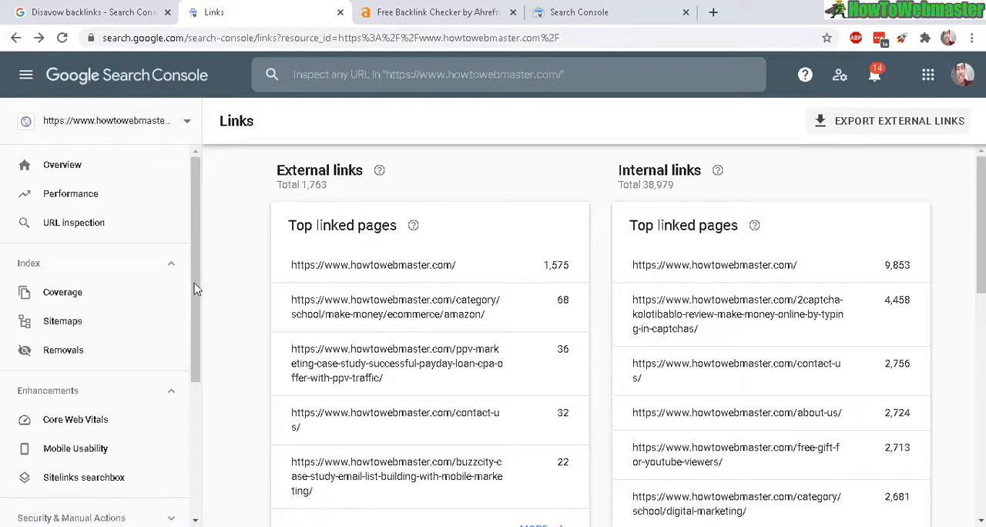
mouse_move(307, 196)
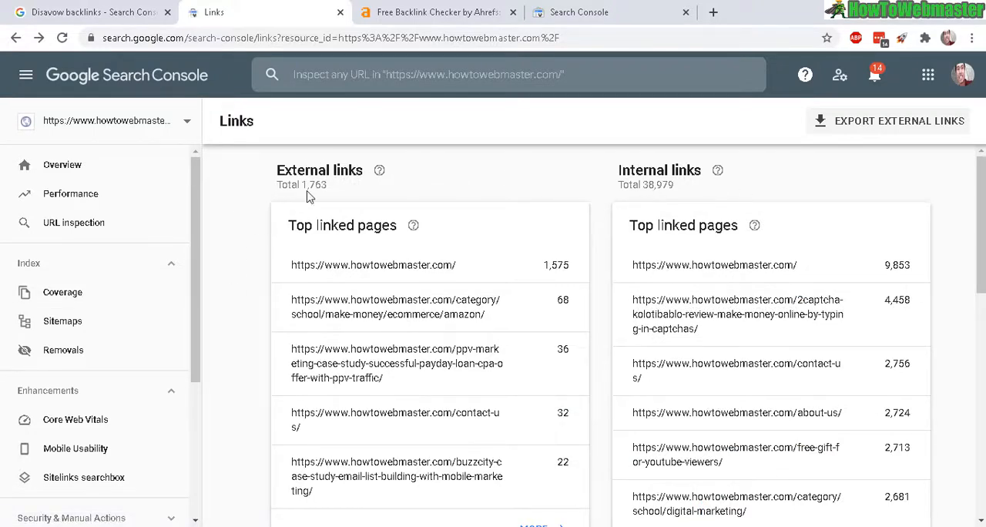
mouse_move(685, 161)
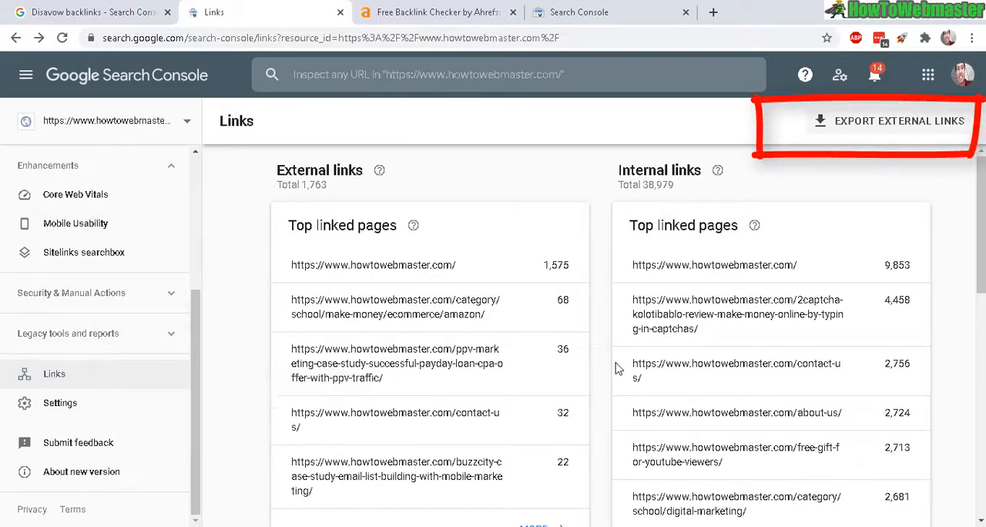
click(899, 120)
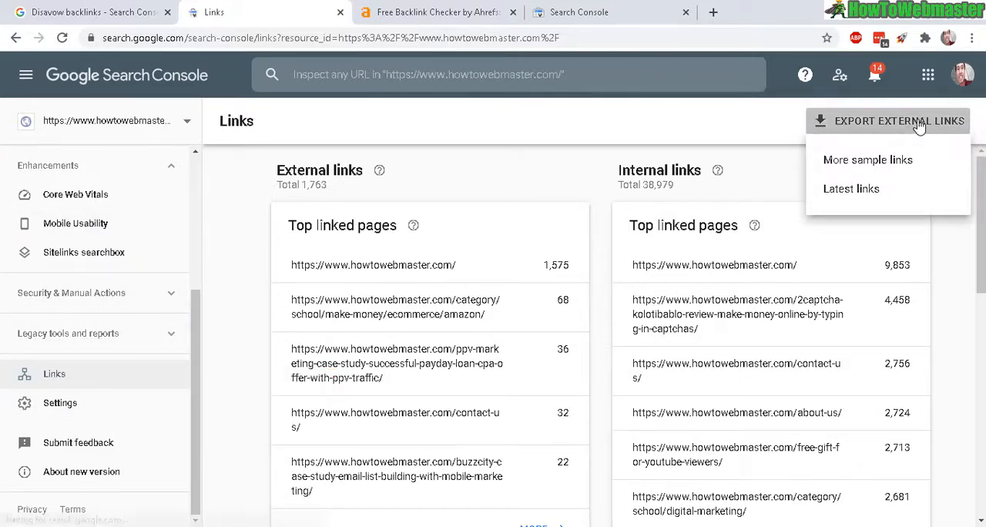
click(851, 188)
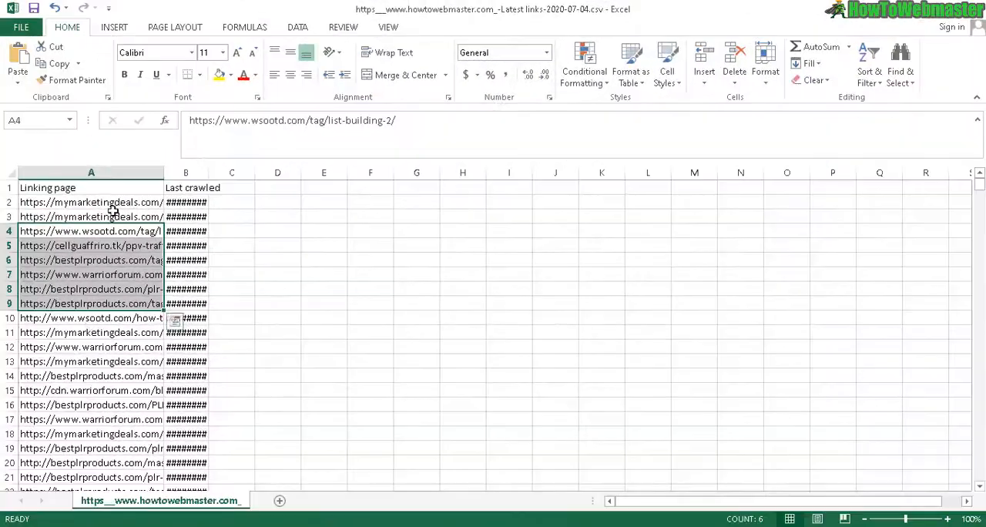
Step: Select linking page URLs in column A, then return to the Search Console Links report
click(91, 245)
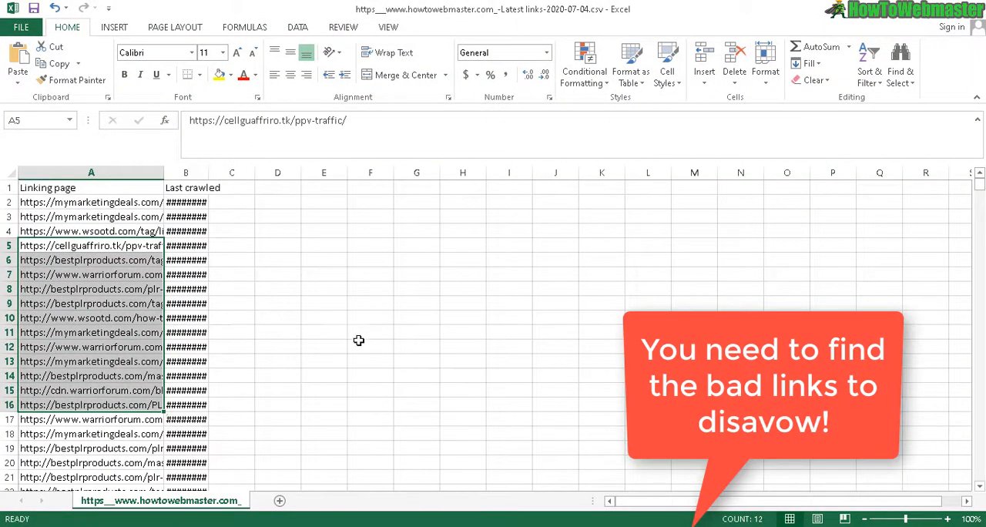
click(369, 346)
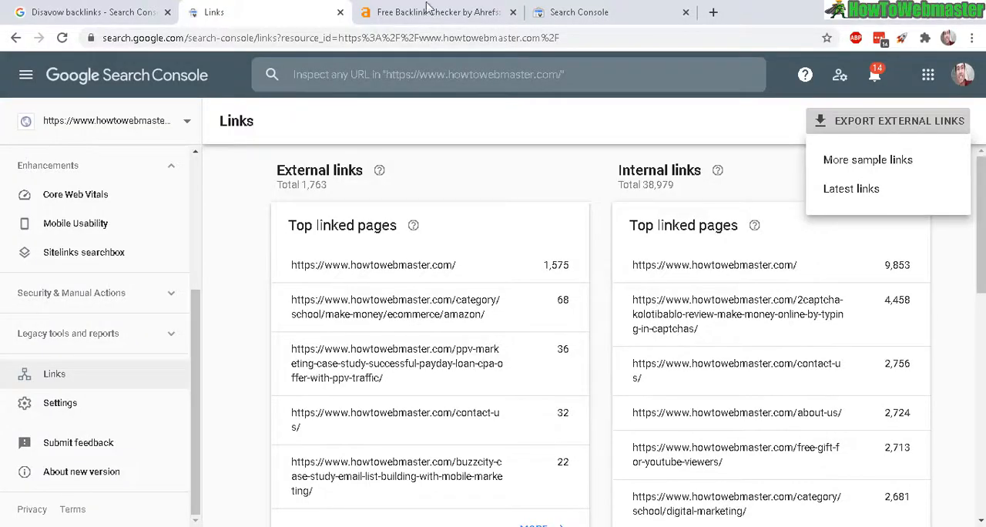
Step: Switch to Ahrefs and highlight howtowebmaster.com's 20,819 backlinks total
click(438, 13)
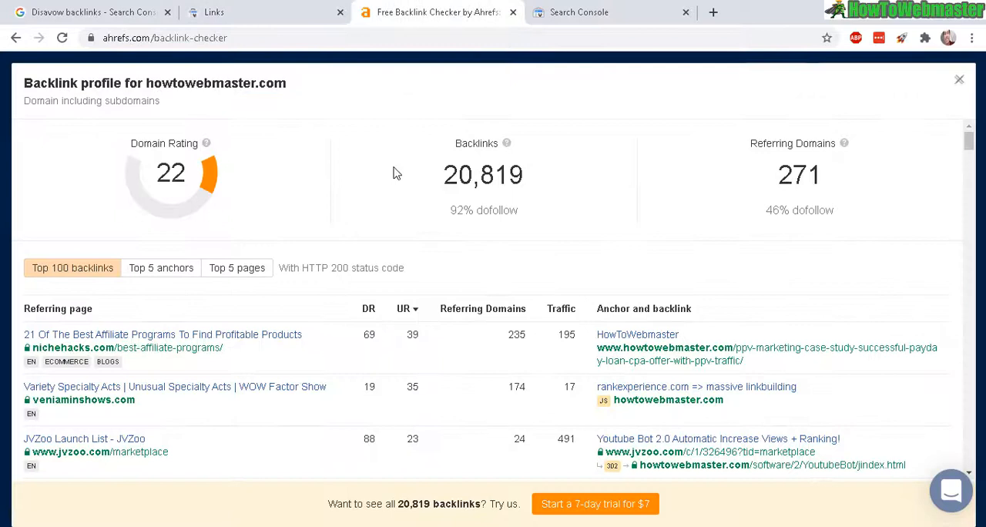
mouse_move(100, 63)
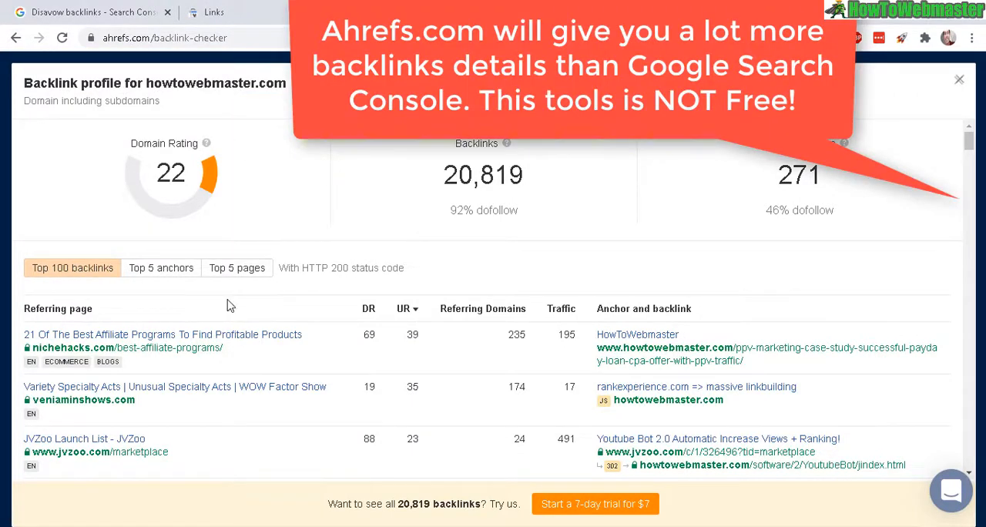
mouse_move(713, 288)
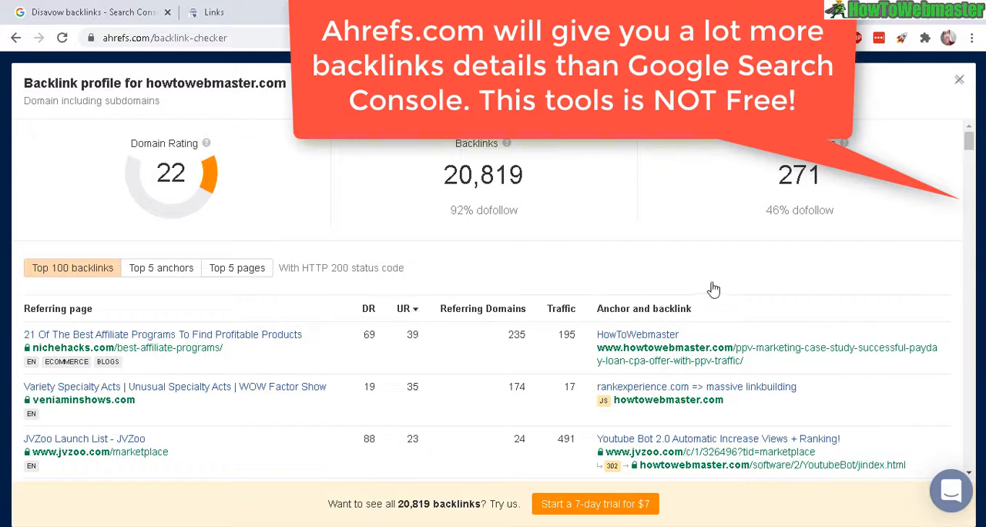
mouse_move(198, 183)
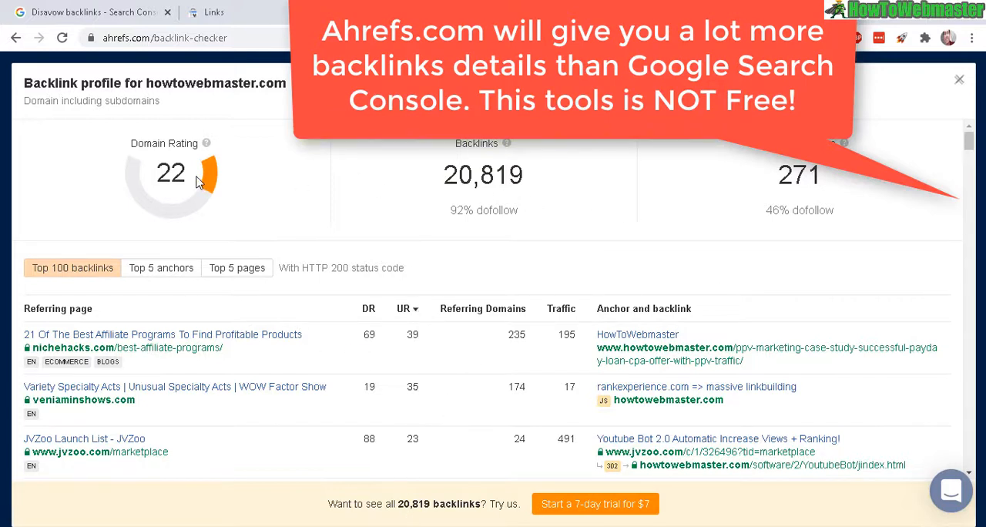
double_click(483, 175)
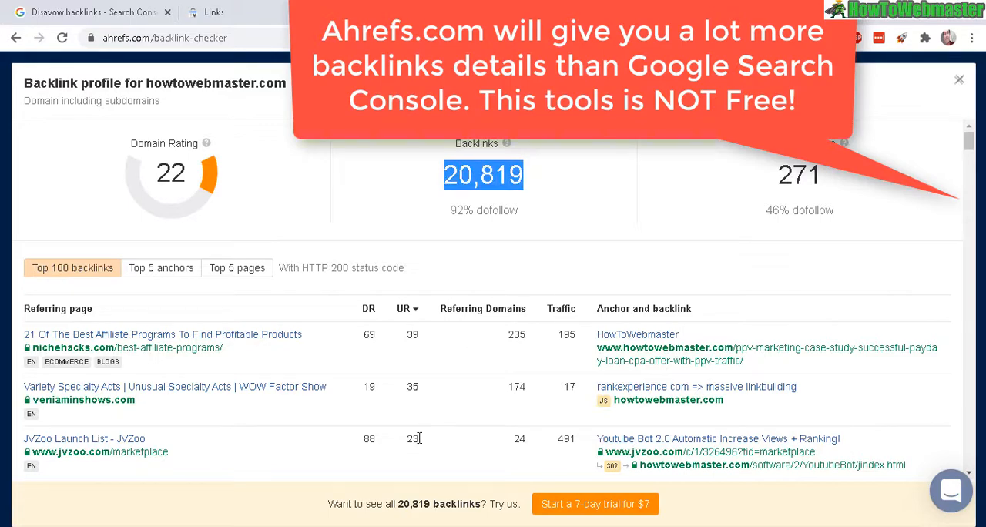
mouse_move(404, 507)
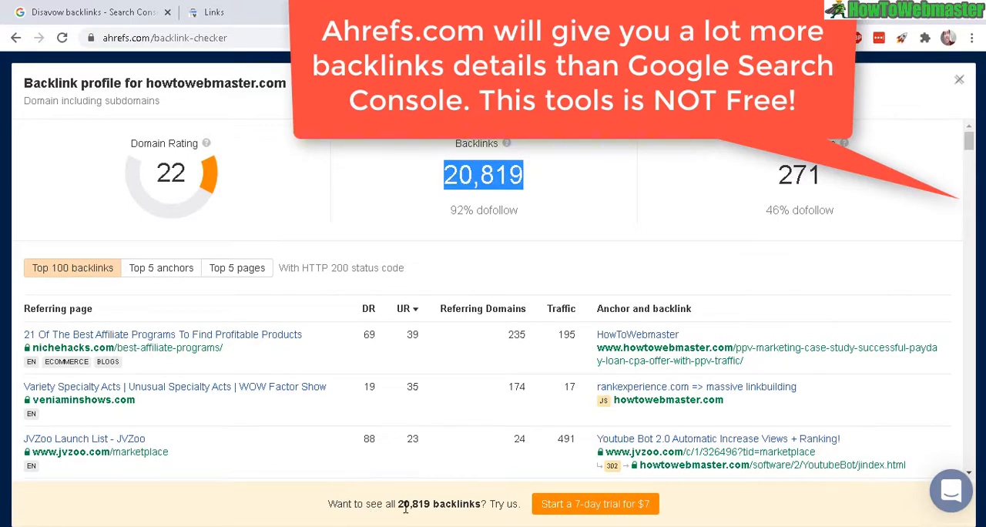
mouse_move(678, 347)
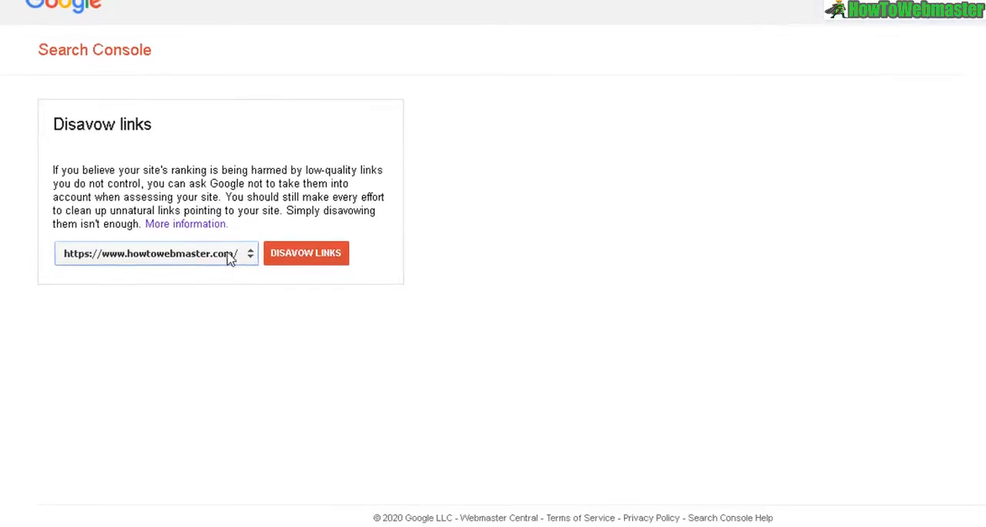
mouse_move(316, 258)
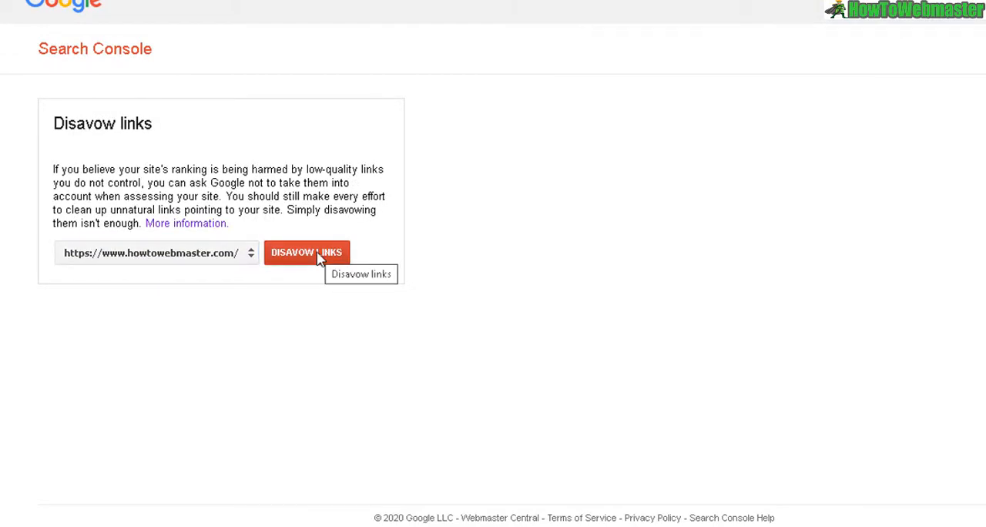
click(307, 253)
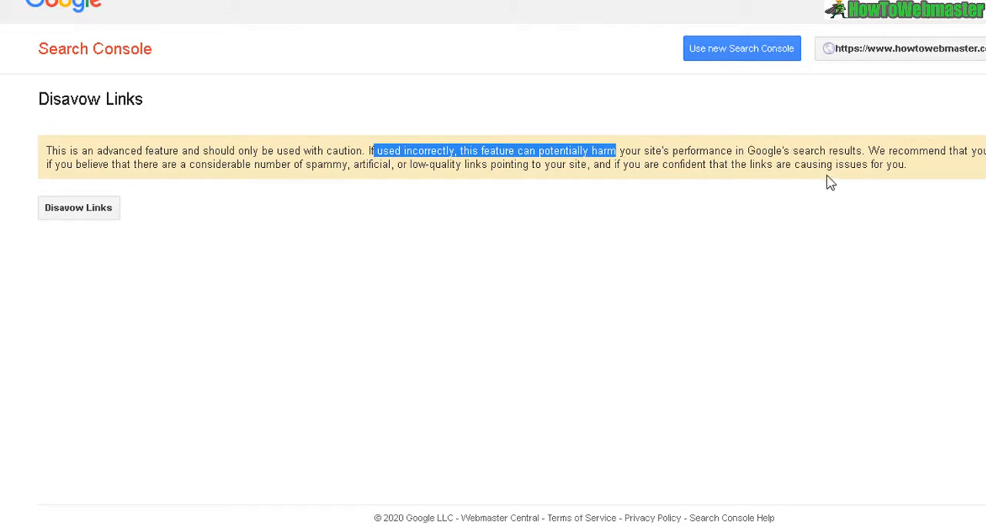
mouse_move(174, 186)
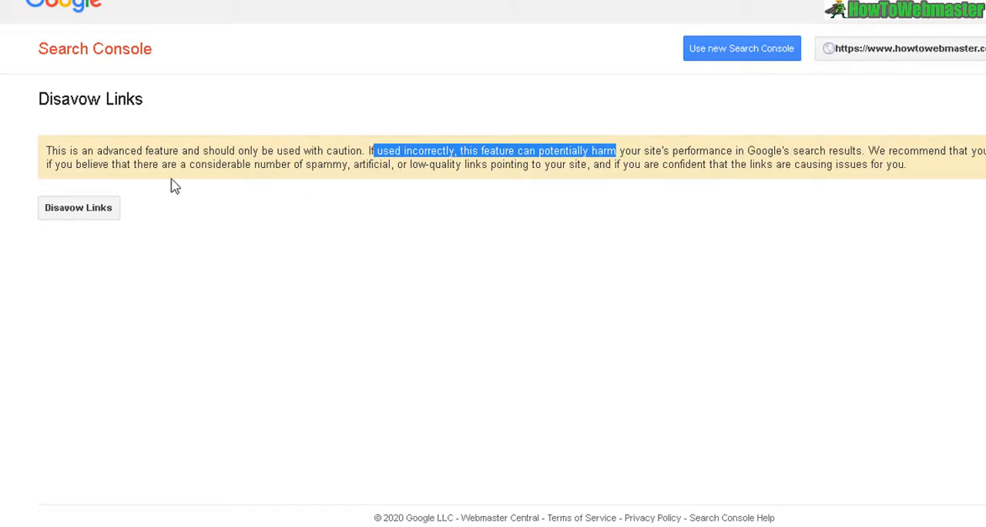
Step: Bring up the Disavow Links dialog for uploading a .txt disavow list
click(78, 207)
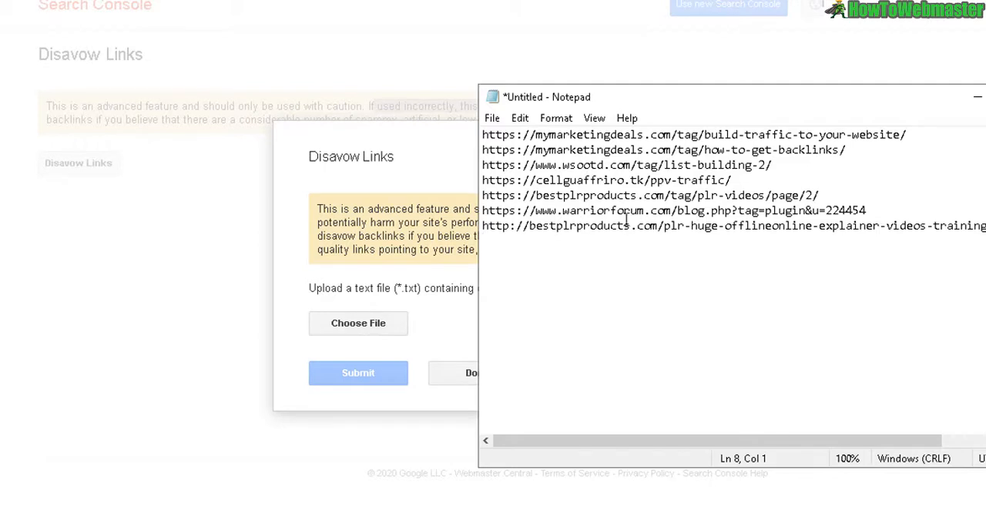
key(ctrl+a)
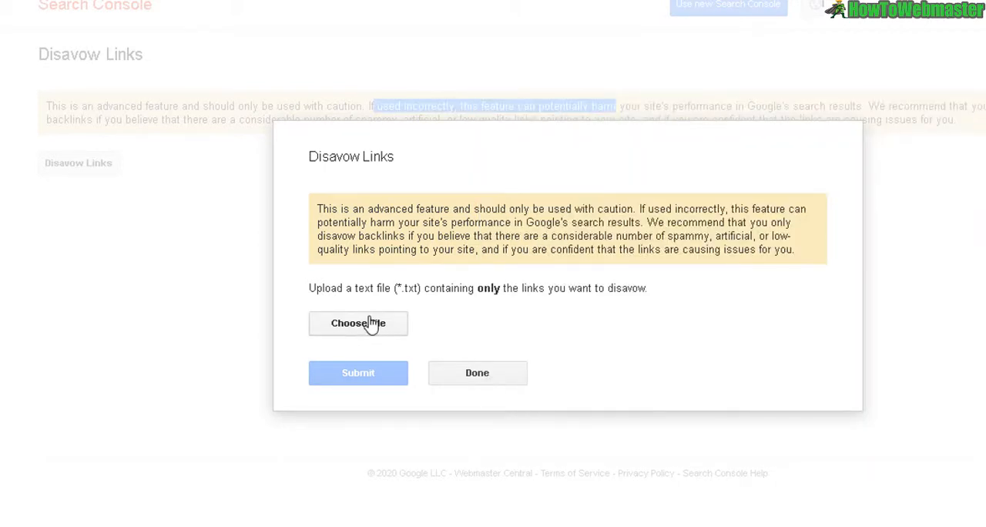
mouse_move(357, 373)
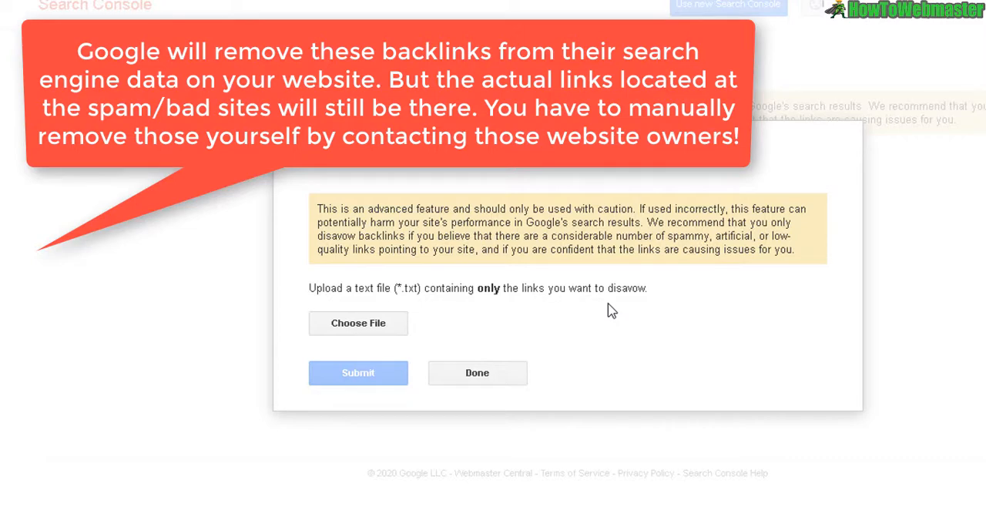
mouse_move(680, 332)
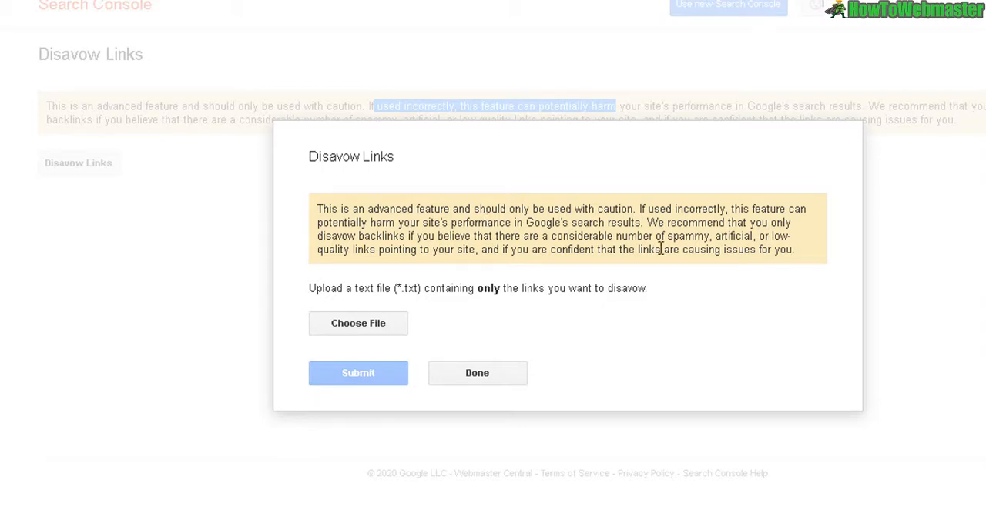
mouse_move(311, 156)
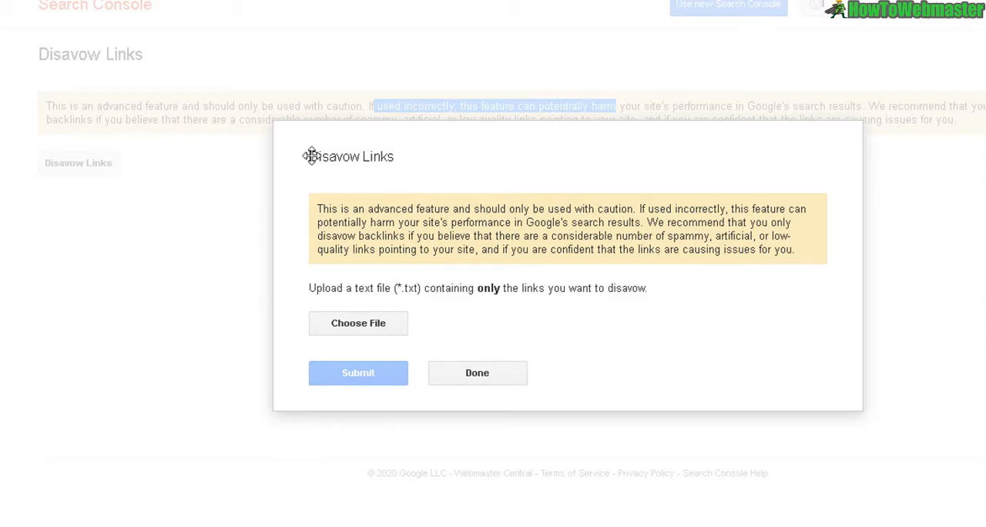